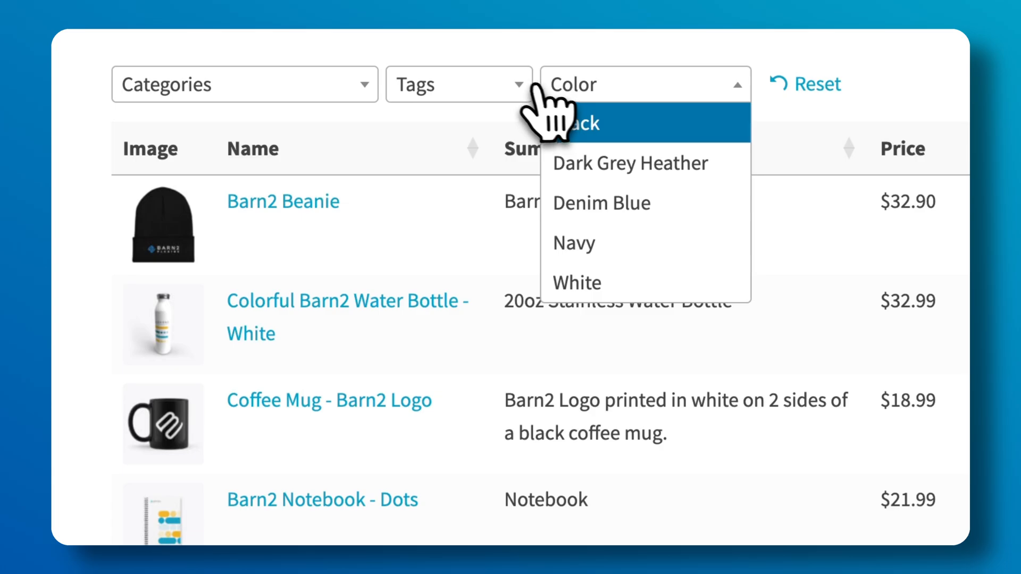
Glance at the category filter, then search the table for 't-shirt' to show 4 of 13 products
left_click(243, 83)
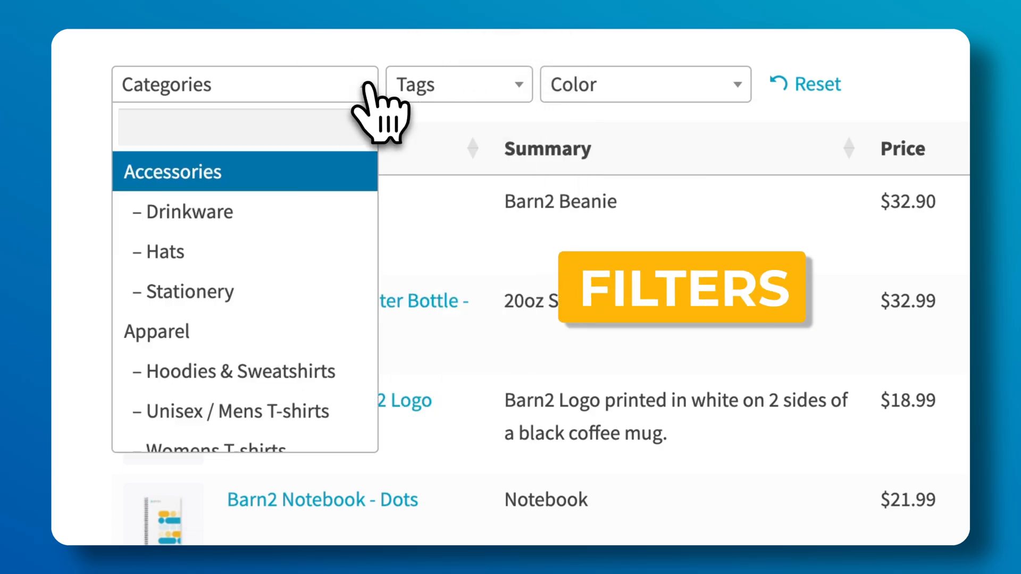
left_click(155, 331)
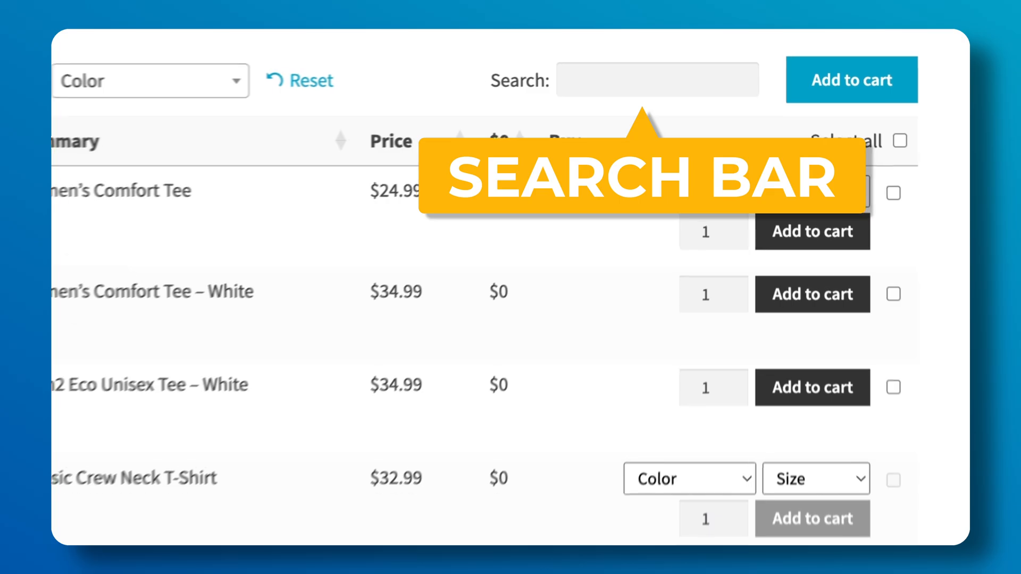
left_click(657, 80)
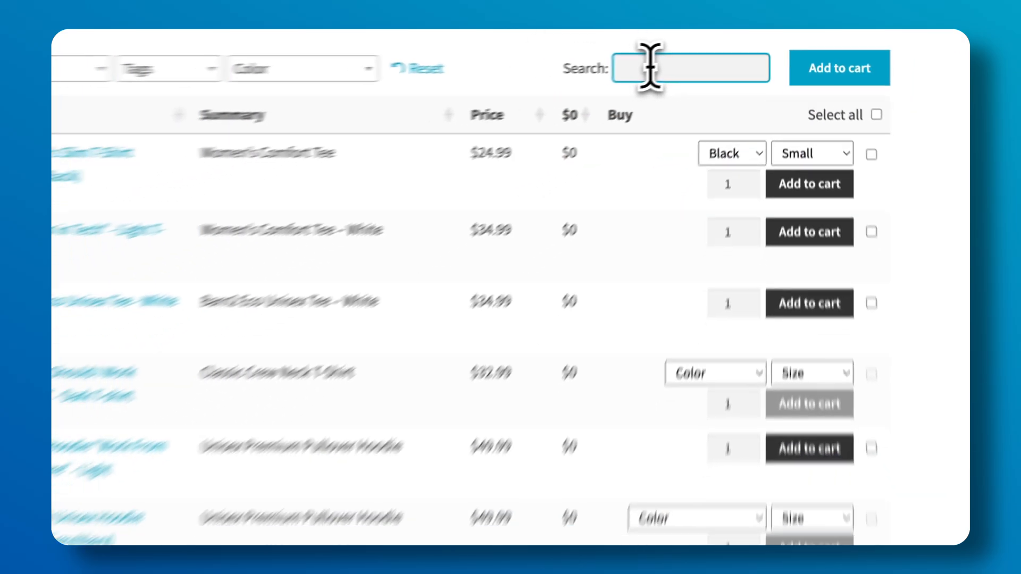
type("t-shirt")
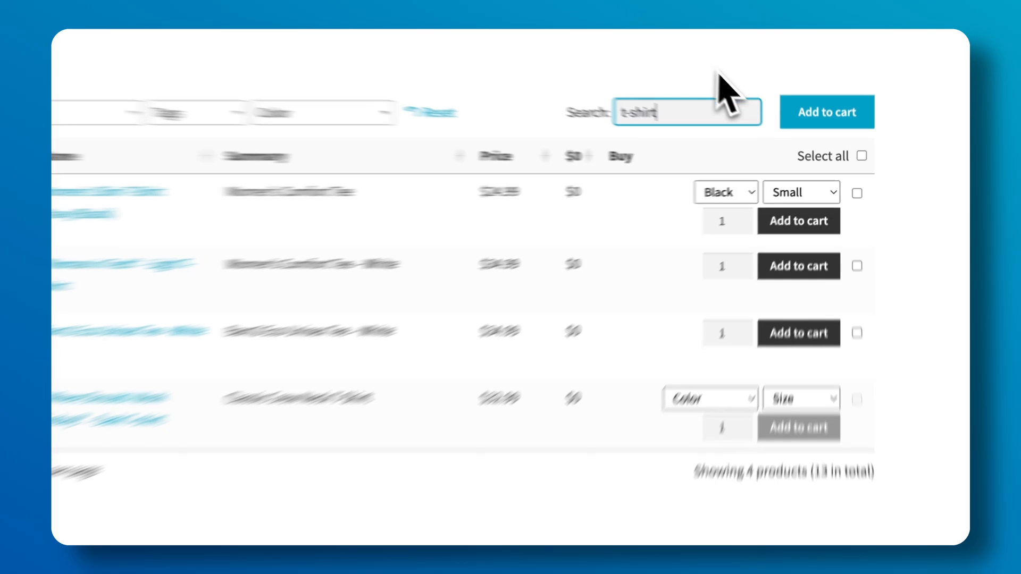
left_click(724, 191)
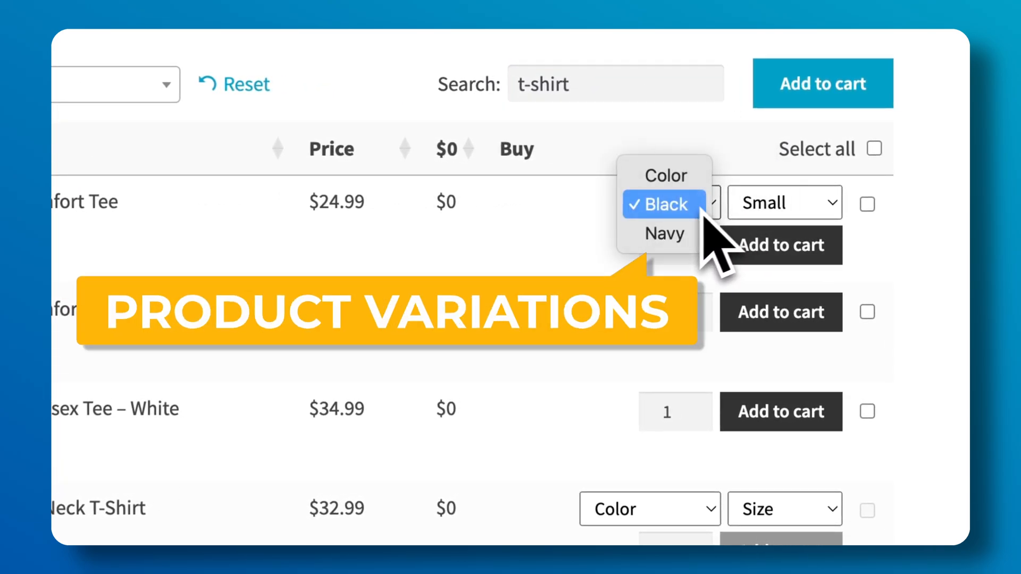
Choose Black for the first tee and add it to the cart for $24.99
left_click(785, 202)
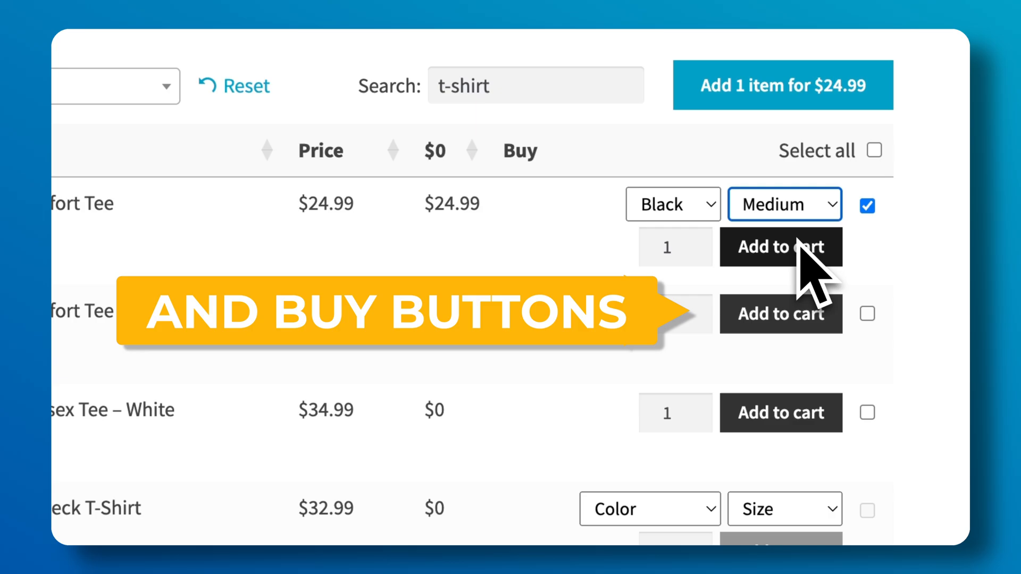
left_click(866, 314)
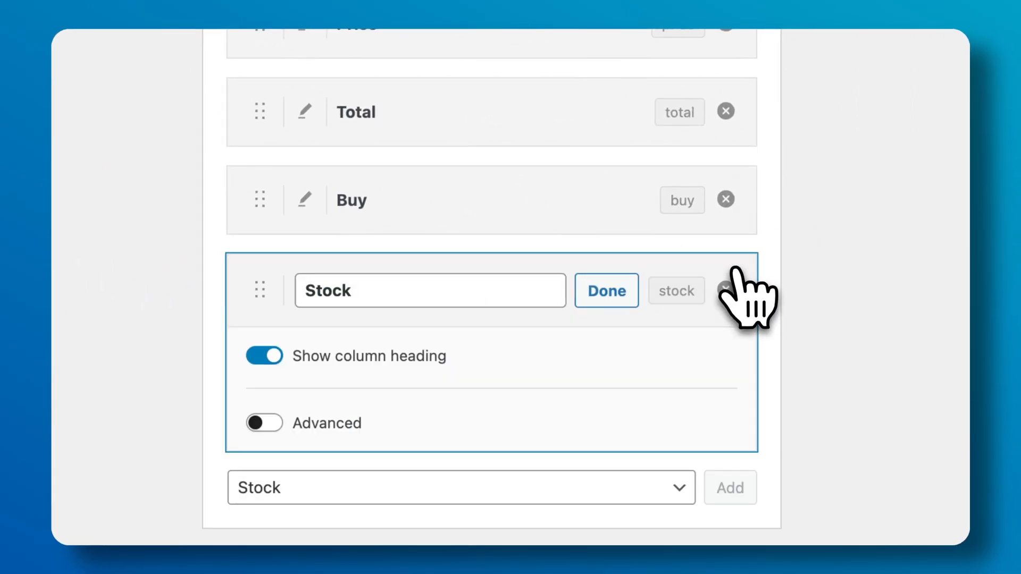
Confirm the new Stock column with its column heading shown
left_click(606, 290)
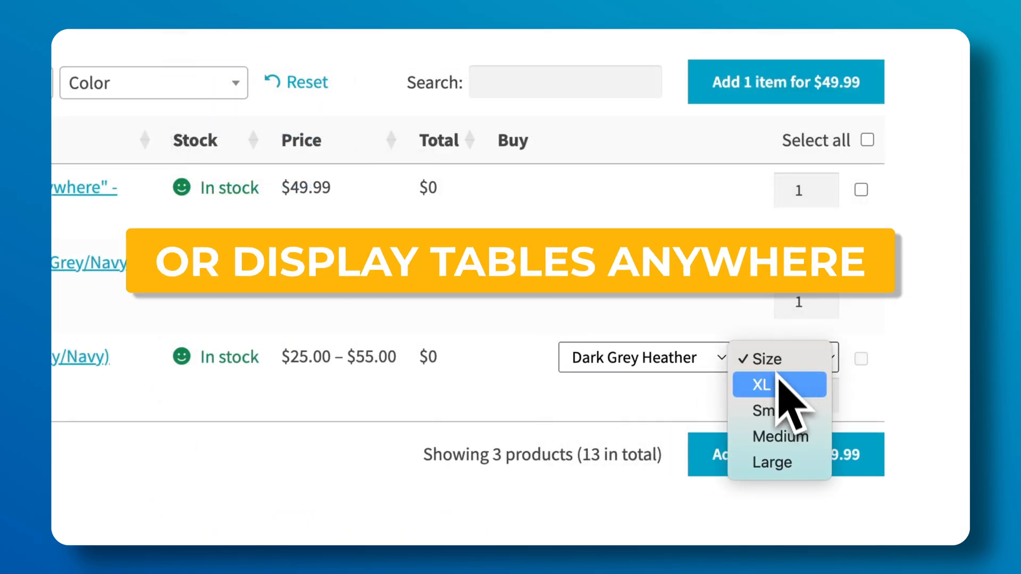
Pick XL for the third product and adjust its quantity, totalling $104.99
left_click(759, 385)
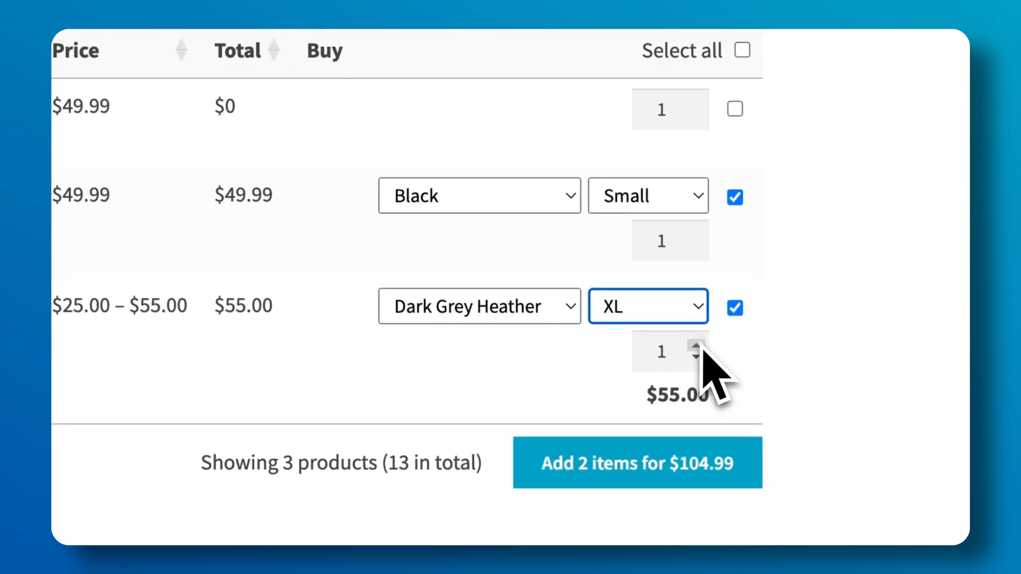
left_click(695, 342)
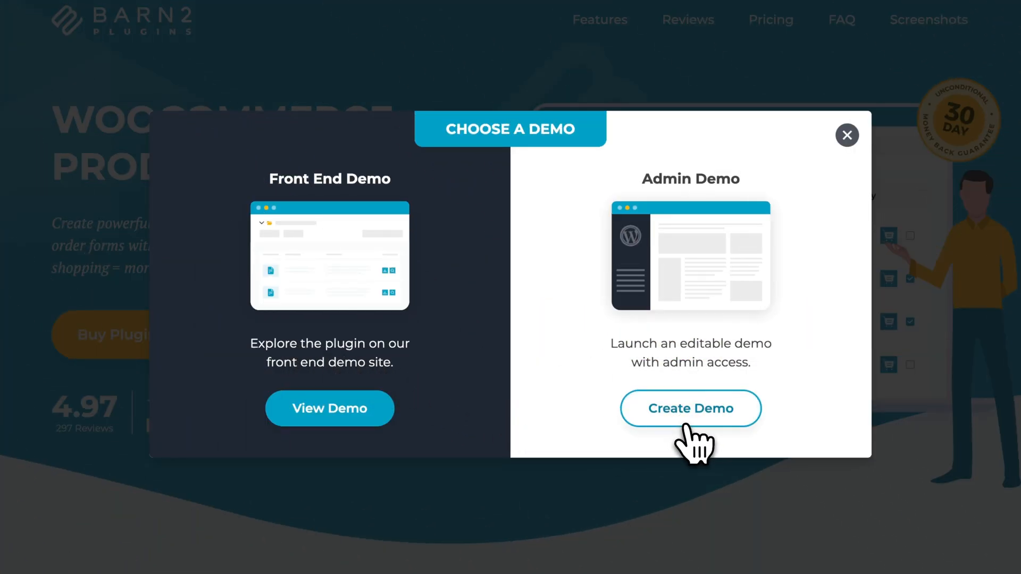
Choose Create Demo under Admin Demo to reach the personal test-drive launch page
left_click(689, 408)
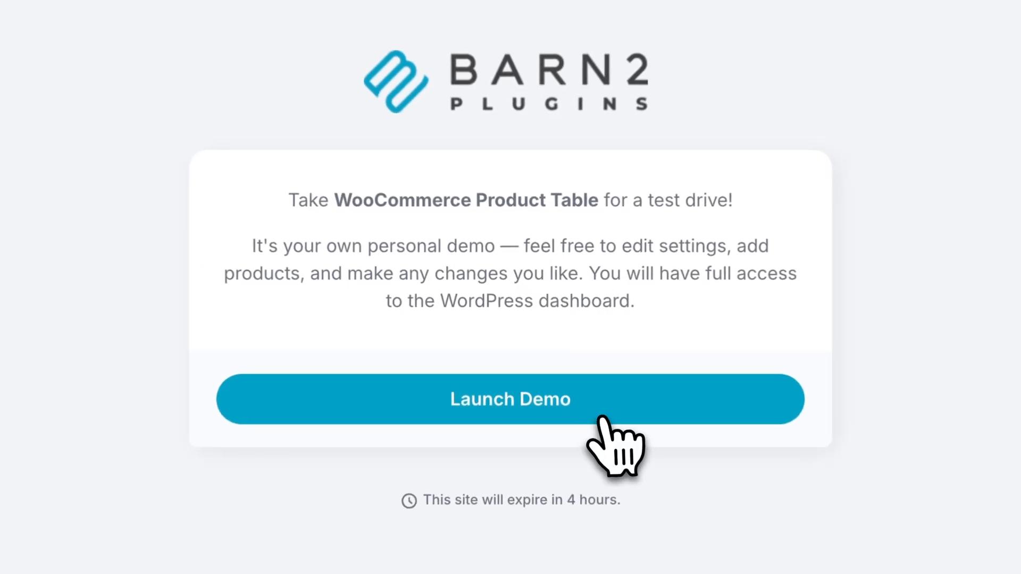